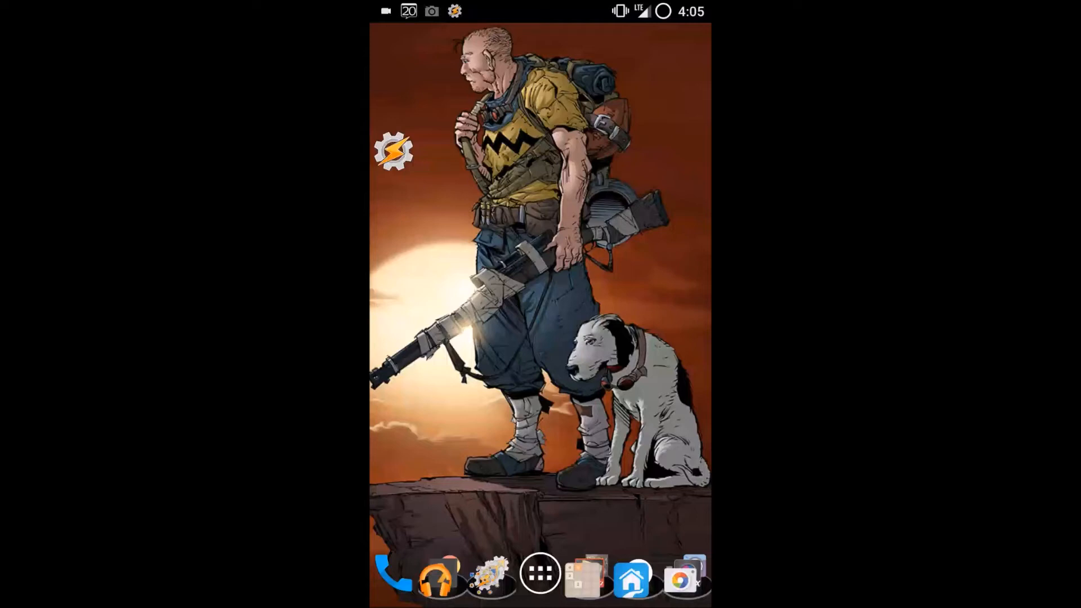
- Launch Tasker from the home screen to show the Wink project's task list
left_click(392, 150)
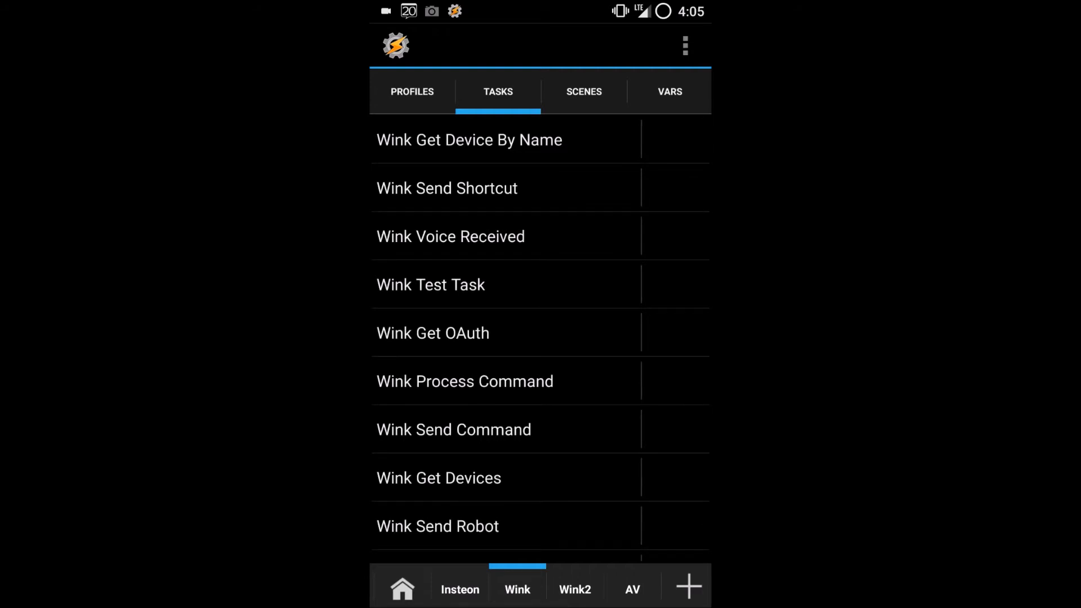
left_click(668, 91)
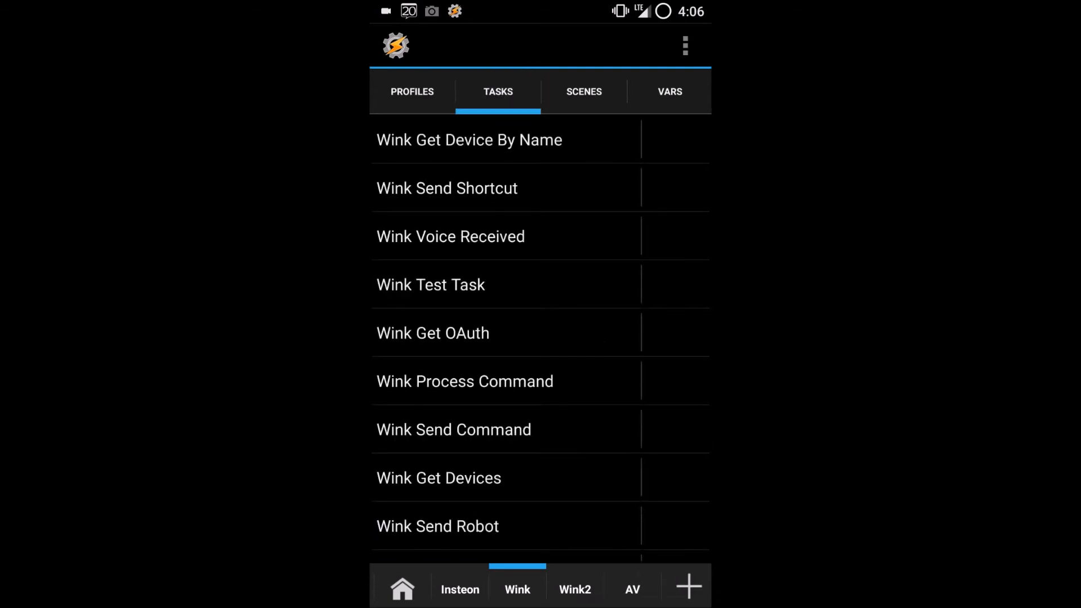
- Append |alfred to %WinkSceneWords in the Wink Get Devices Variable Set action, then run the task
left_click(438, 478)
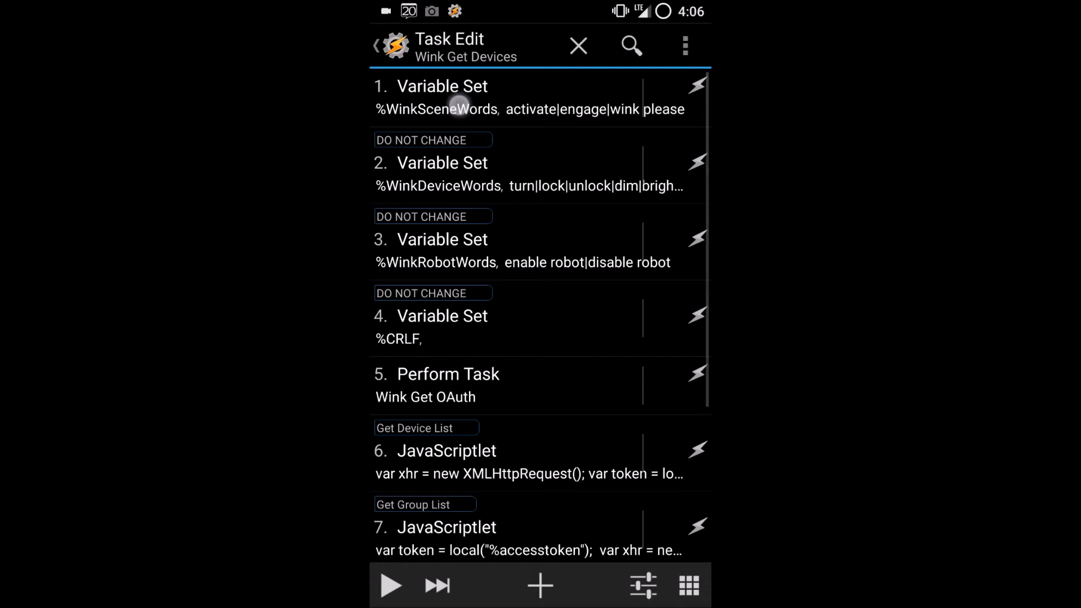
left_click(441, 96)
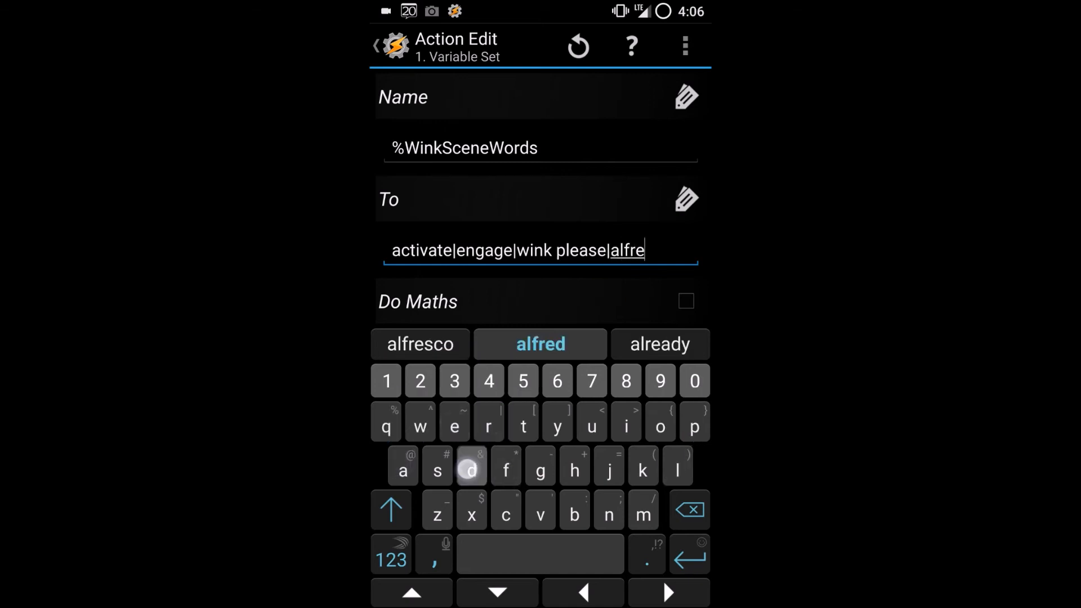
left_click(540, 344)
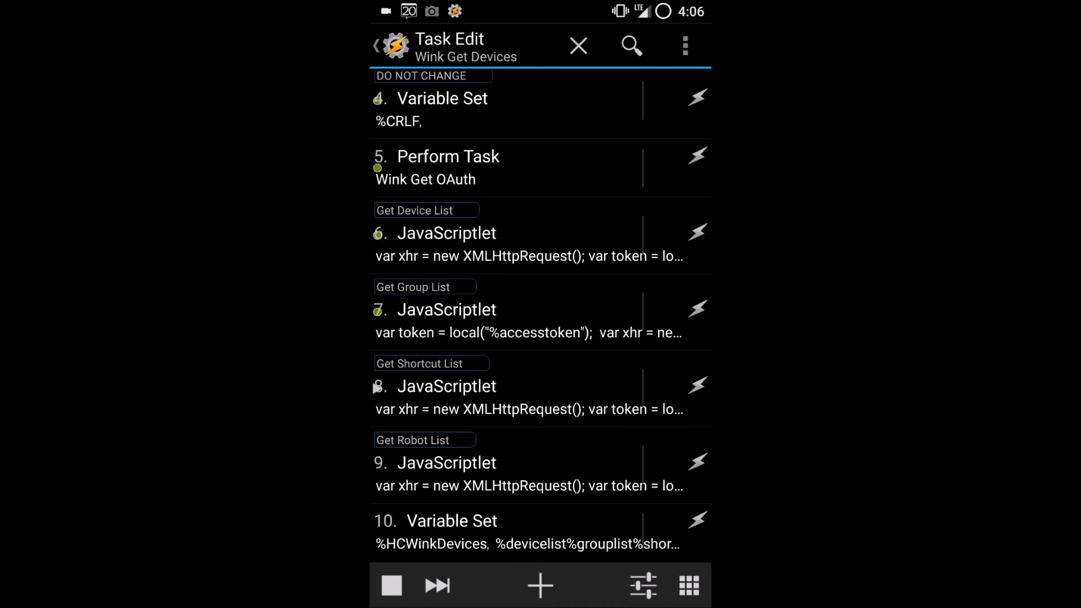
- Confirm in Vars that %WinkSceneWords reads activate|engage|wink please|alfred, then return to Tasks
left_click(392, 586)
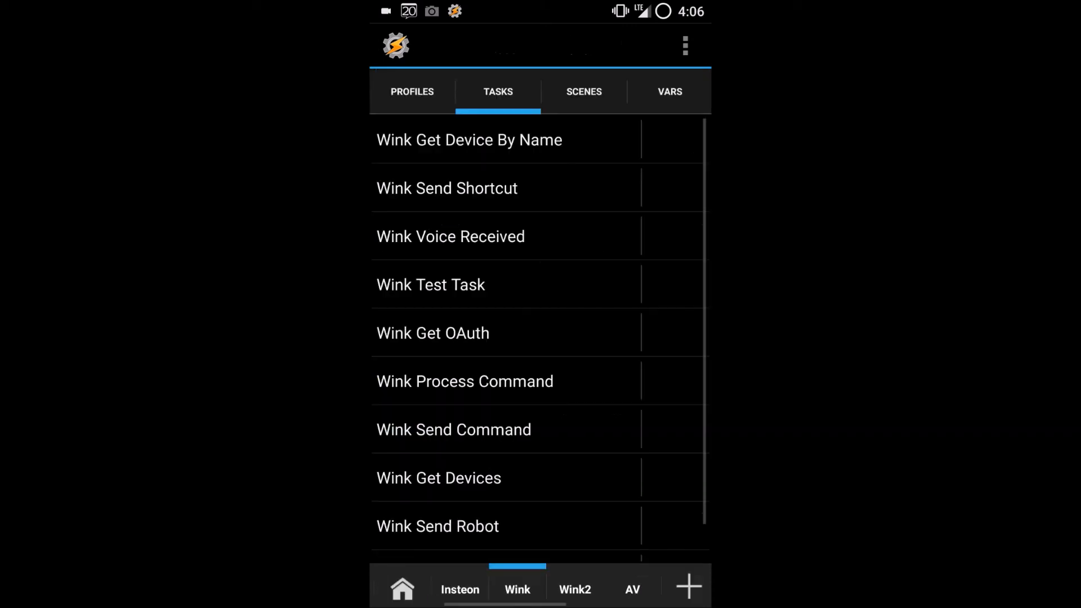
left_click(670, 92)
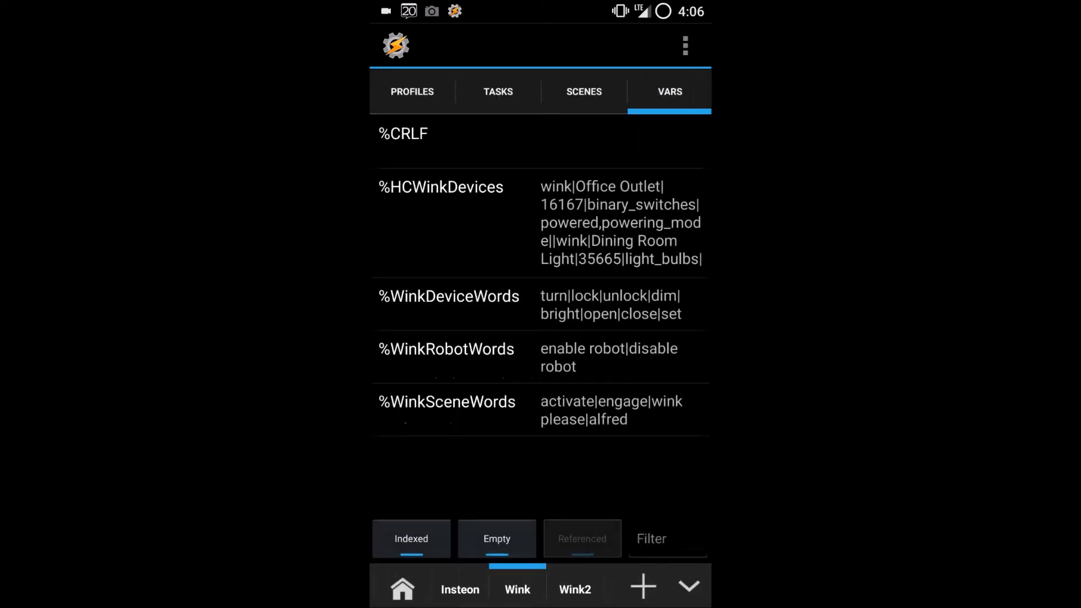
left_click(611, 408)
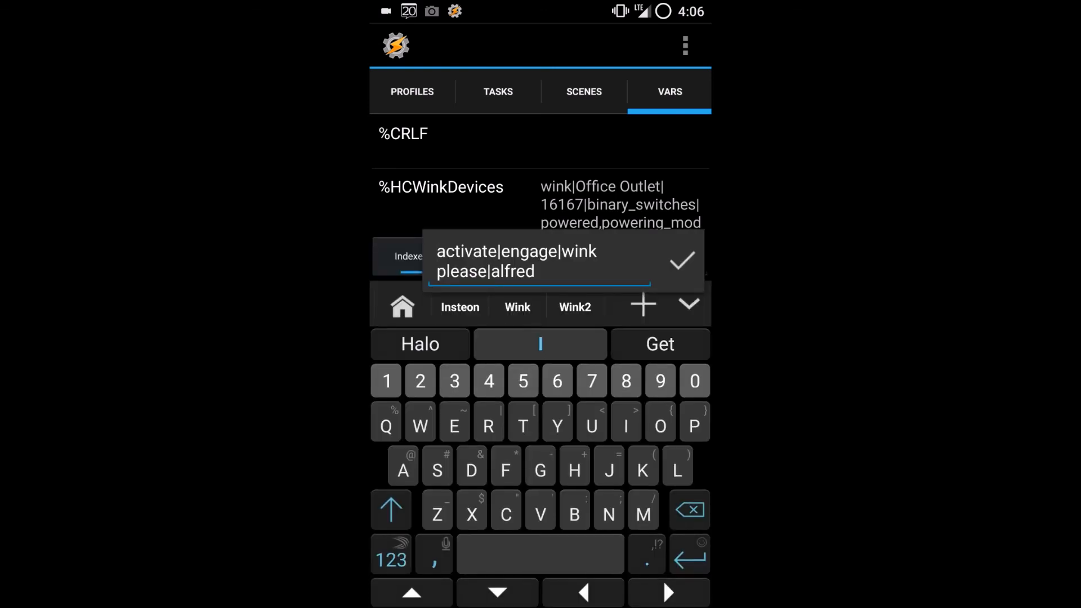
left_click(681, 260)
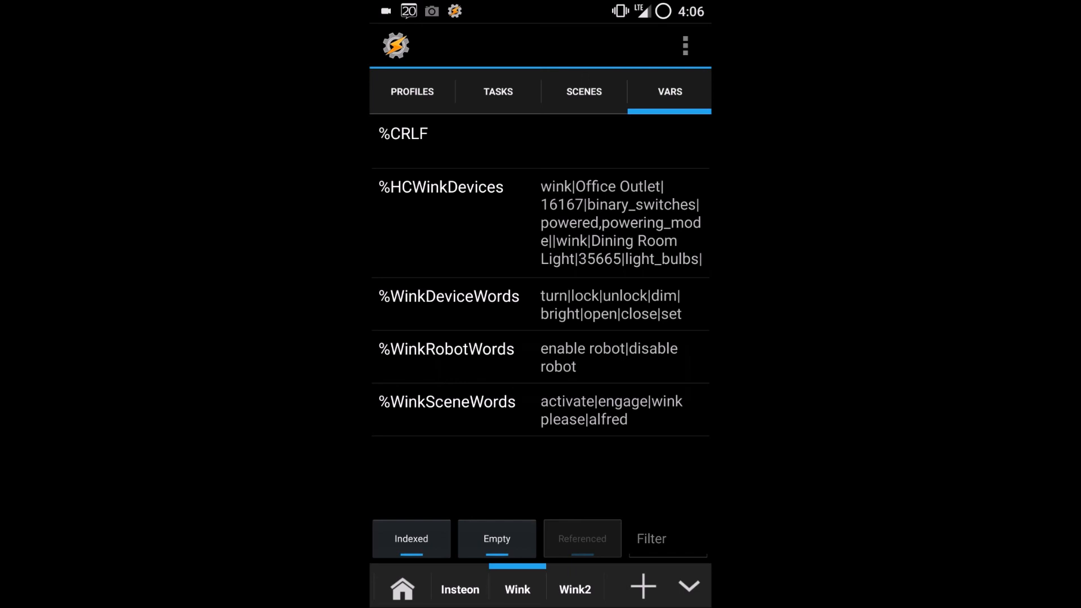
left_click(498, 91)
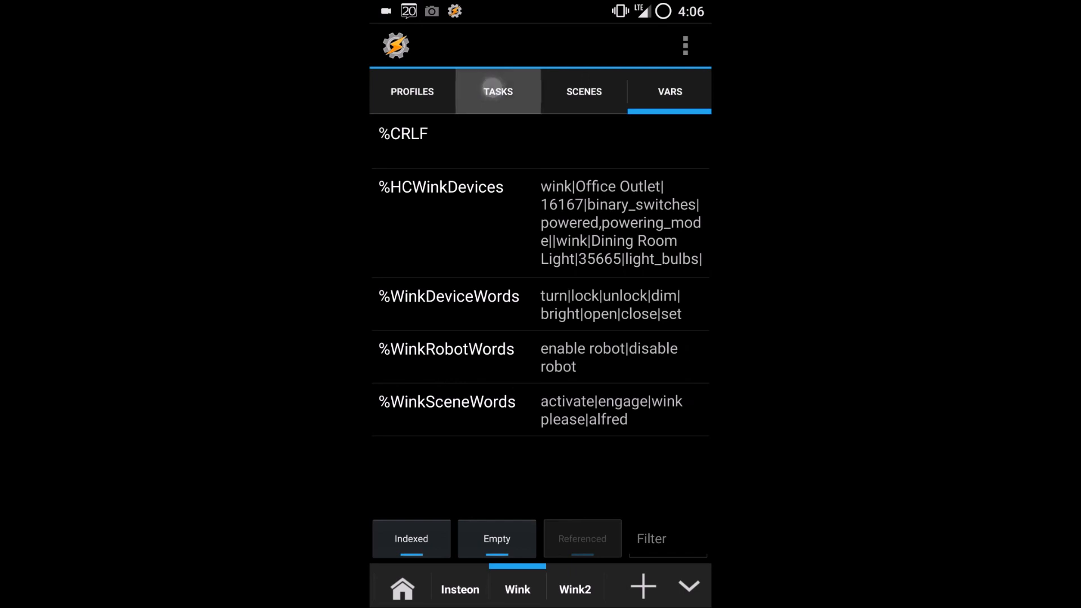
left_click(498, 92)
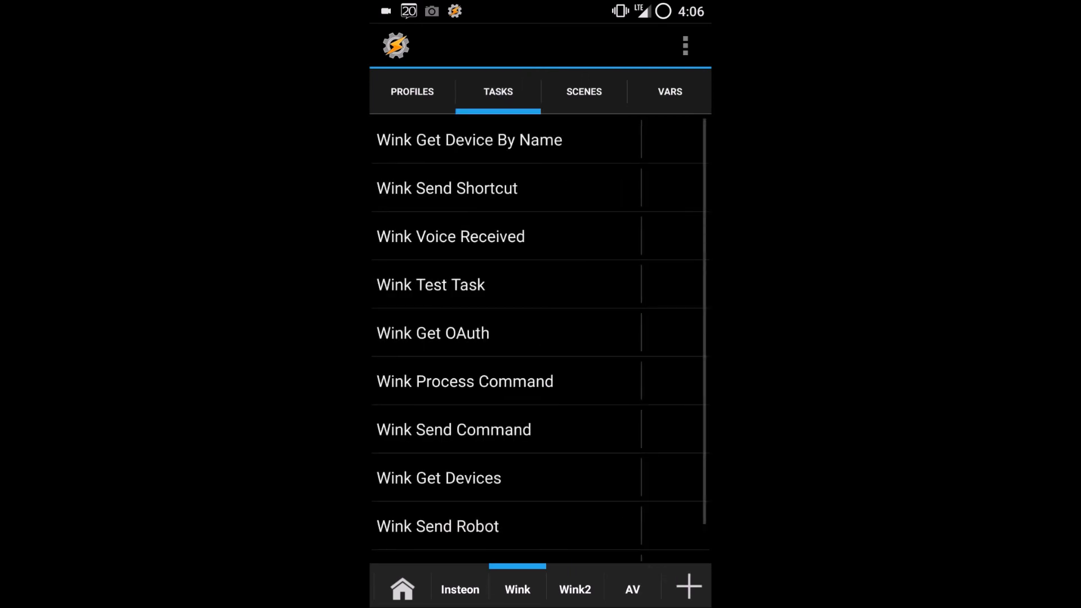